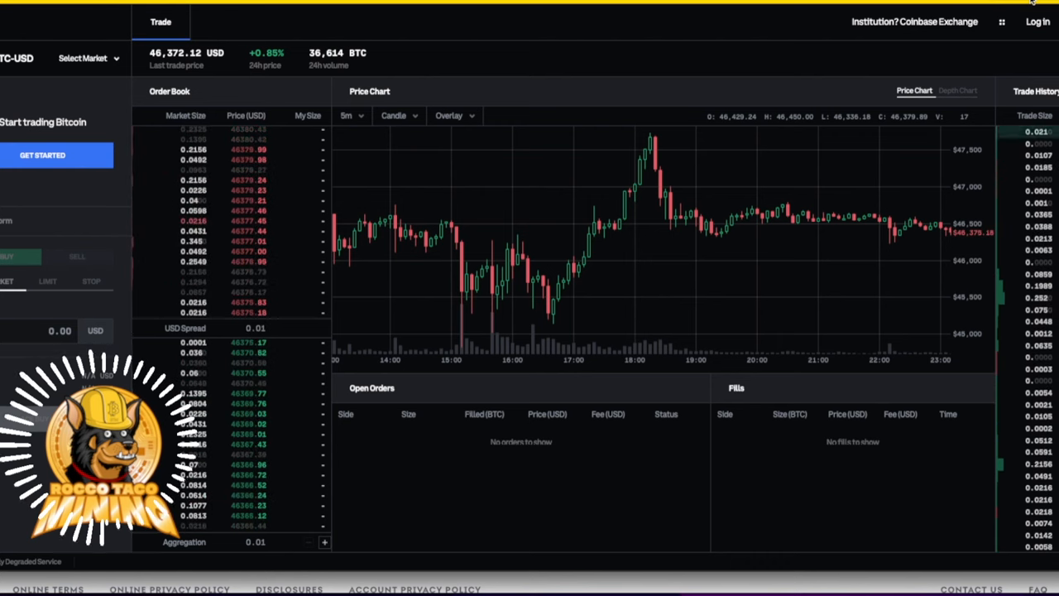
pyautogui.moveTo(709, 68)
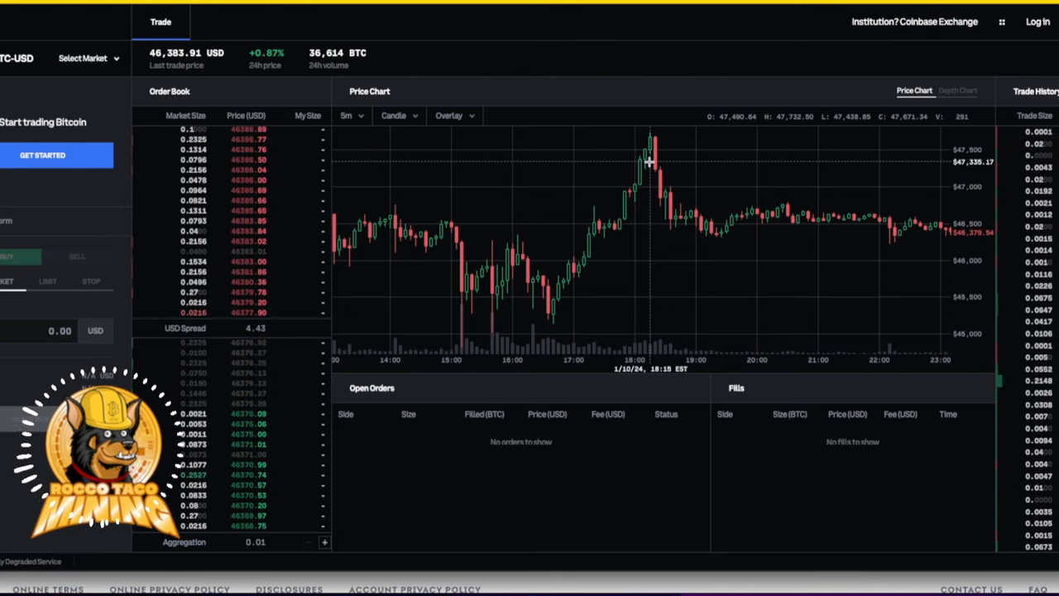
pyautogui.moveTo(675, 139)
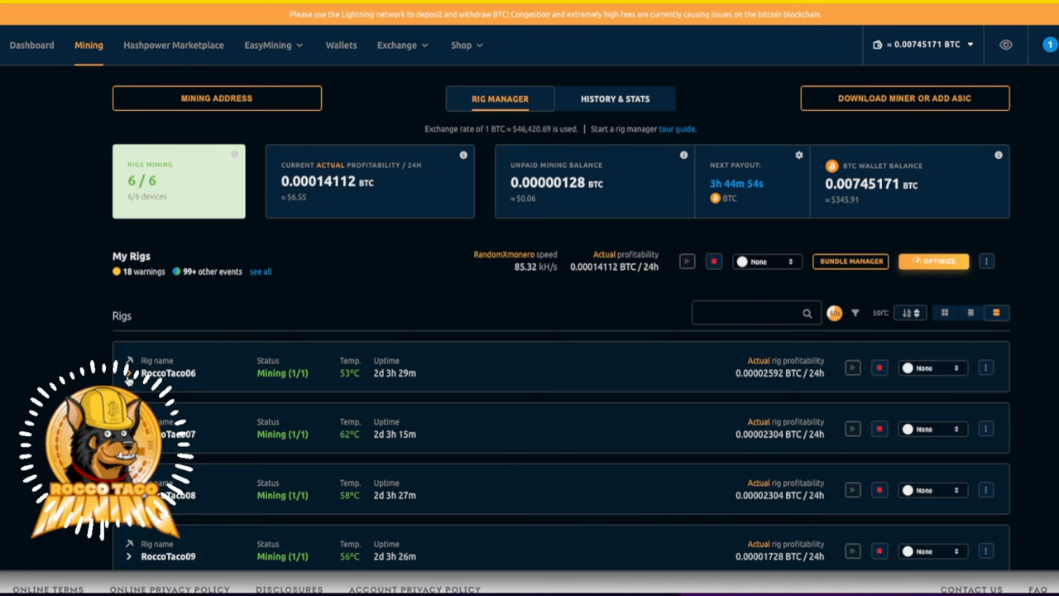
# Expand RoccoTaco06's processor details, then scroll down to RoccoTaco07's device row
pyautogui.click(129, 361)
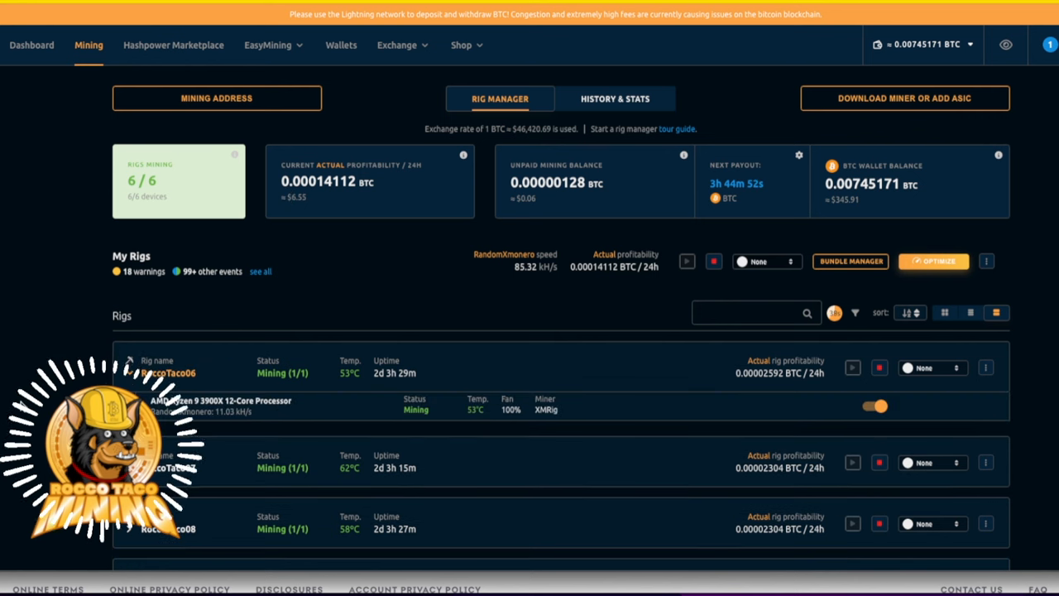
pyautogui.scroll(-3)
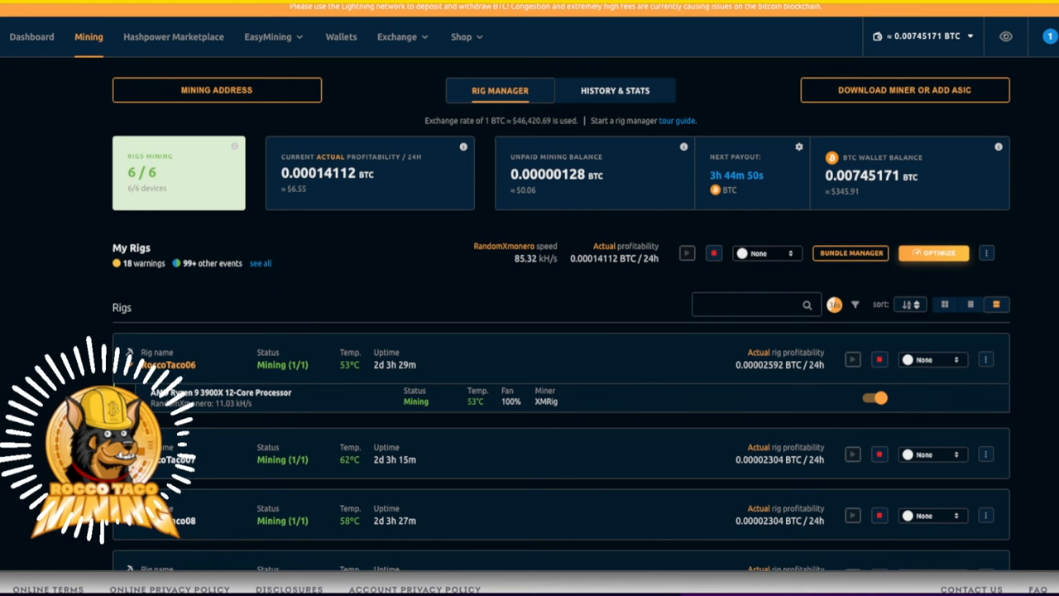
pyautogui.scroll(-3)
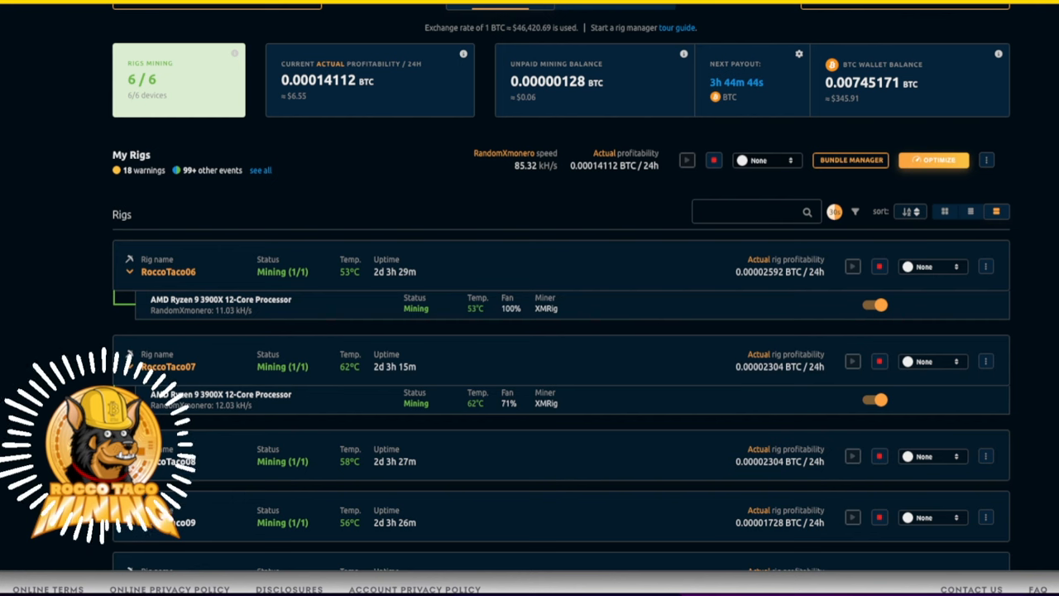
pyautogui.scroll(-3)
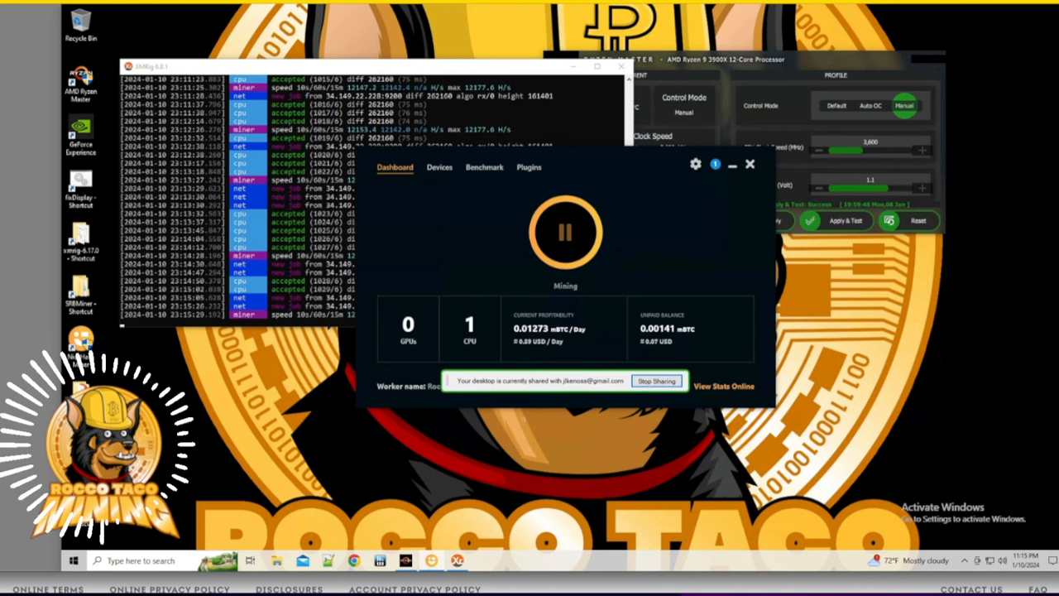
# Stop mining on worker RoccoTaco07 in QuickMiner's Dashboard, then start it again
pyautogui.click(566, 232)
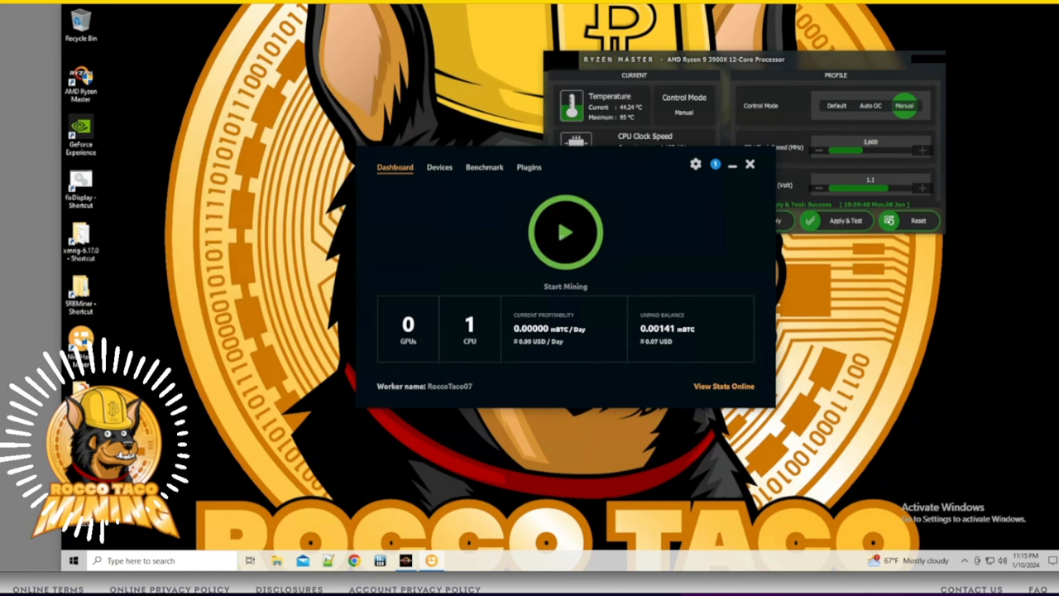
pyautogui.click(566, 232)
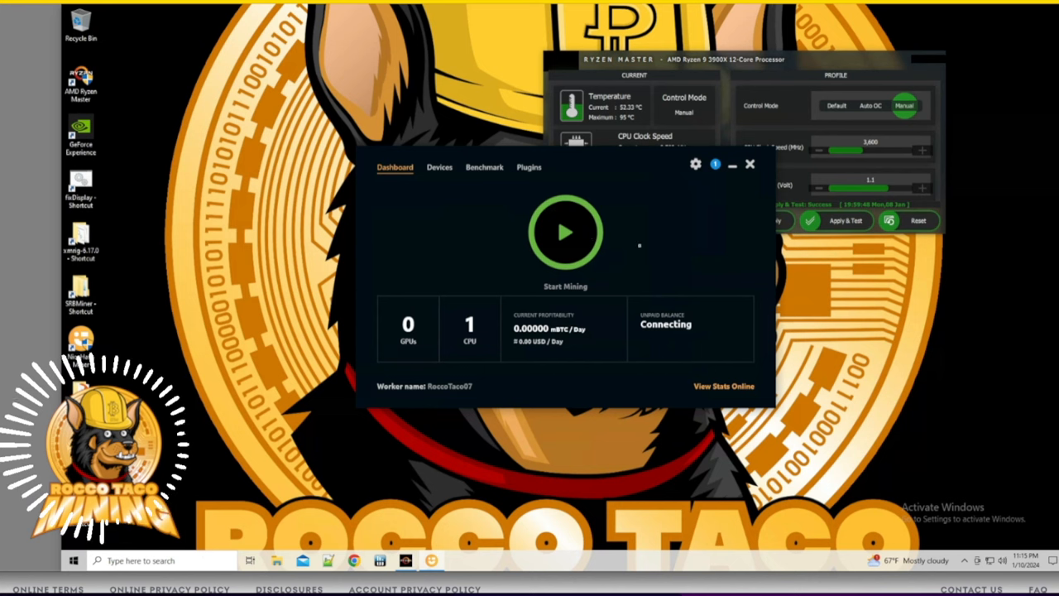
pyautogui.click(566, 232)
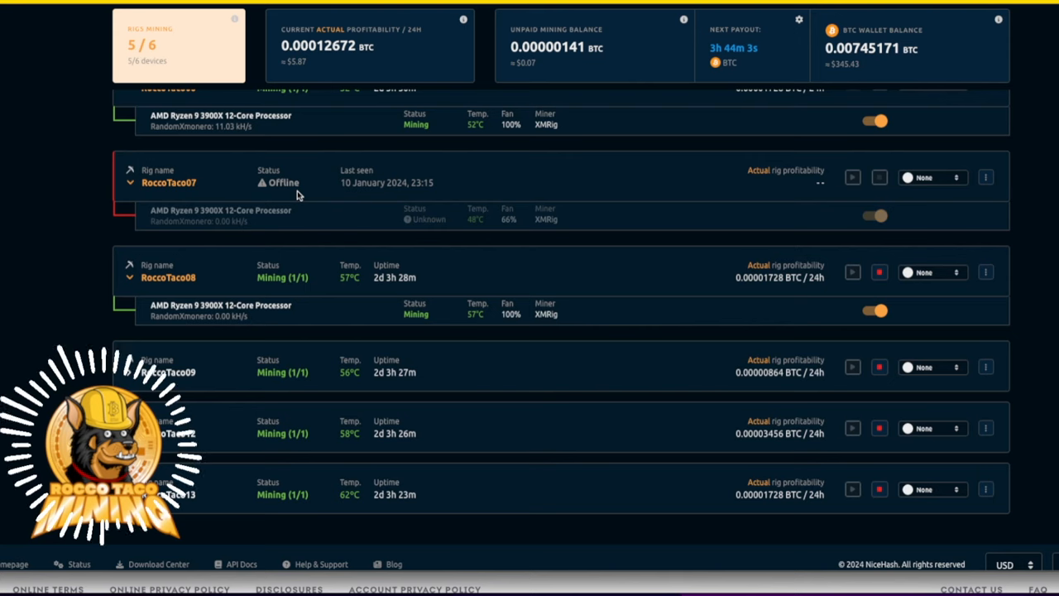
pyautogui.moveTo(296, 72)
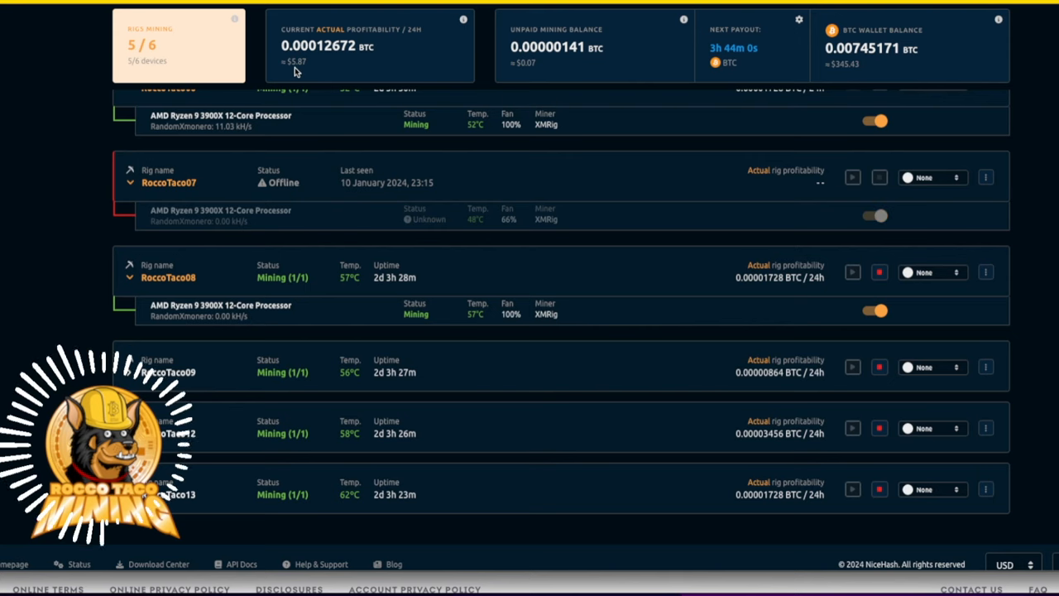
pyautogui.moveTo(314, 269)
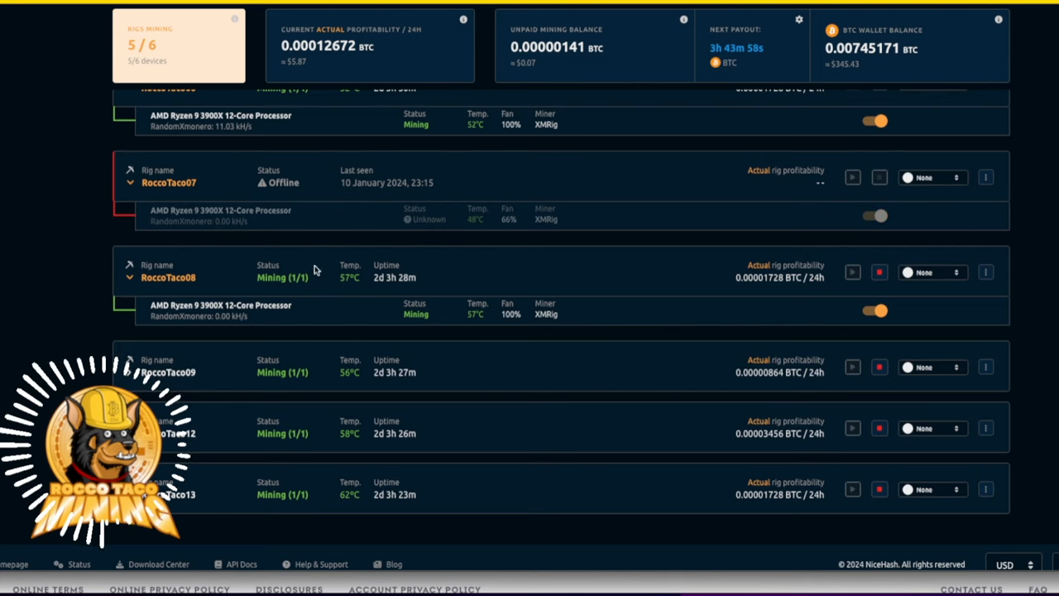
pyautogui.moveTo(306, 387)
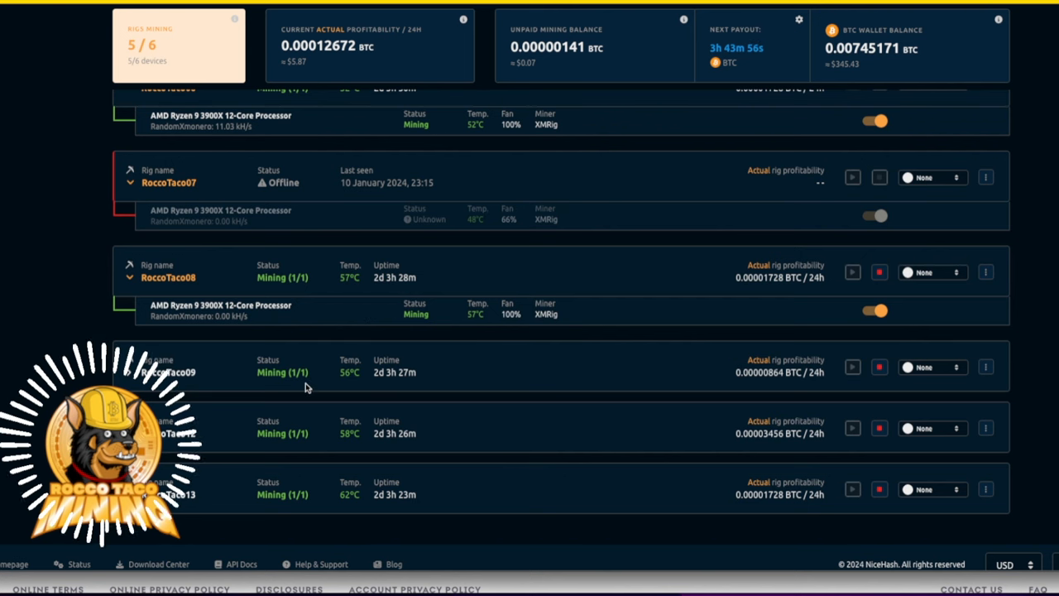
pyautogui.moveTo(321, 351)
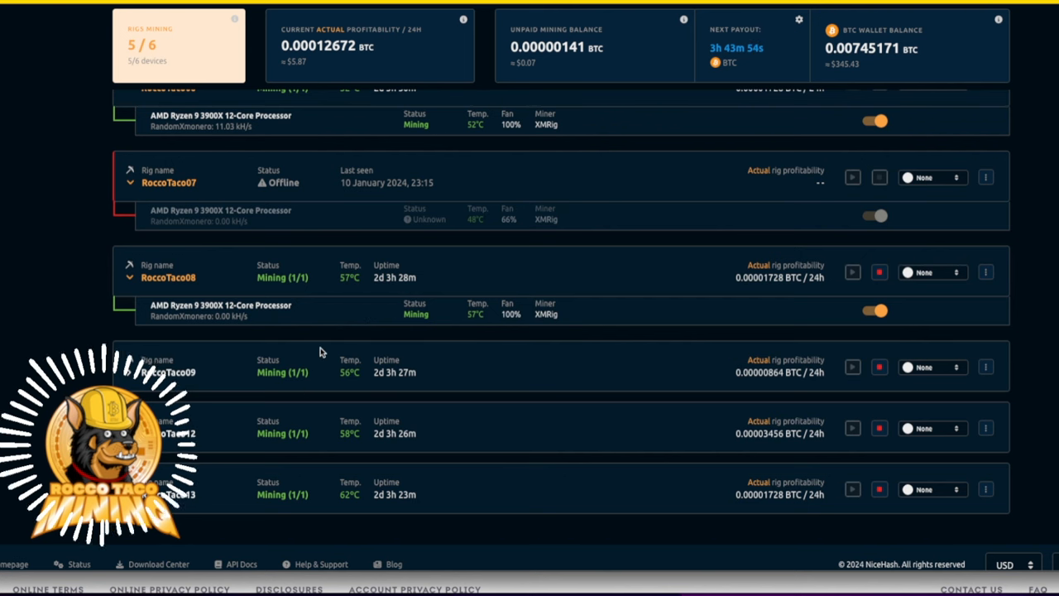
pyautogui.scroll(-3)
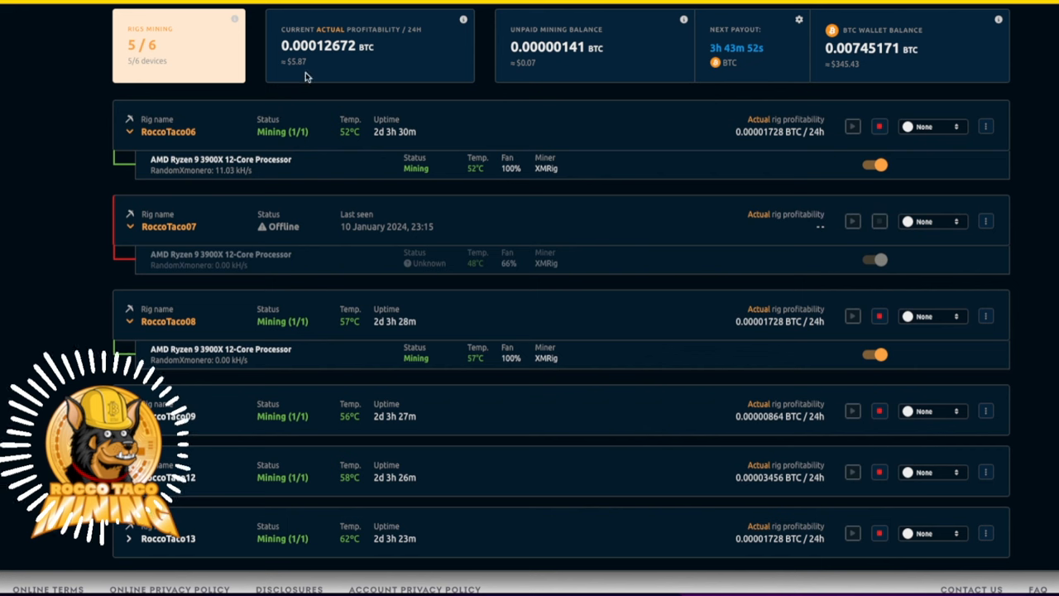
pyautogui.moveTo(294, 70)
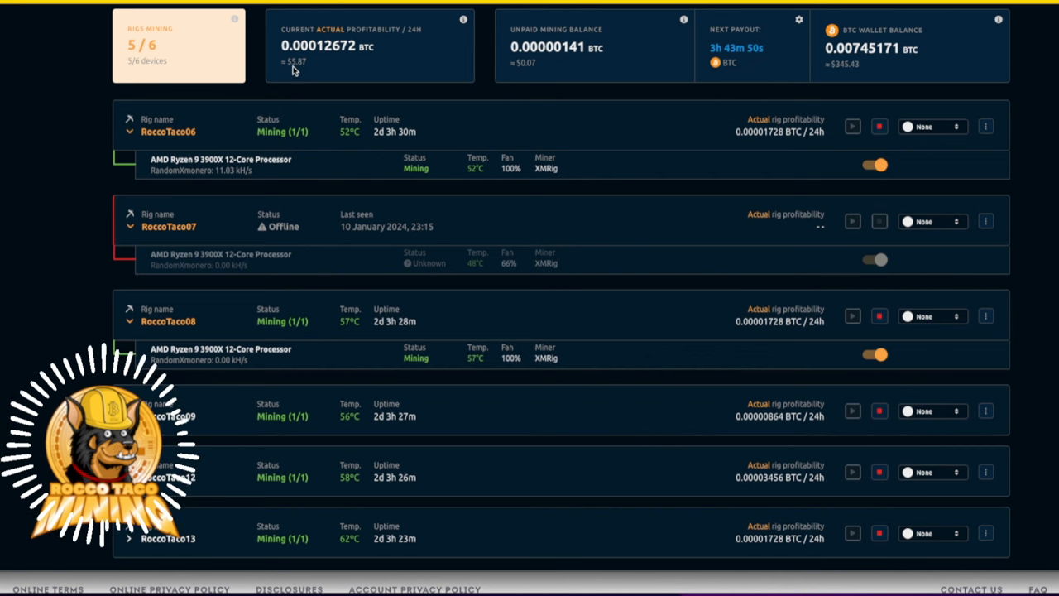
pyautogui.moveTo(258, 552)
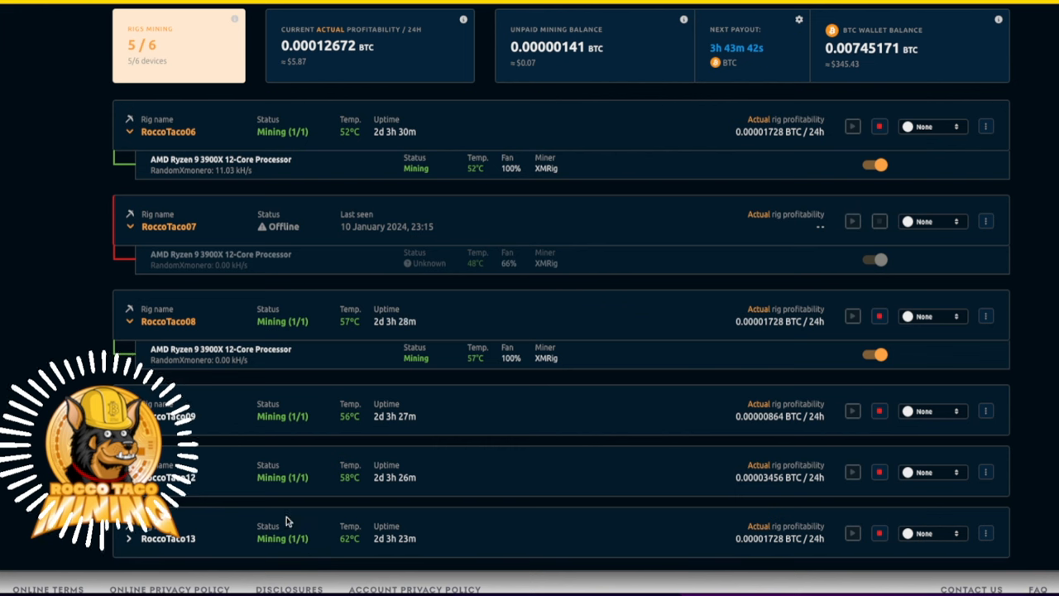
pyautogui.moveTo(234, 523)
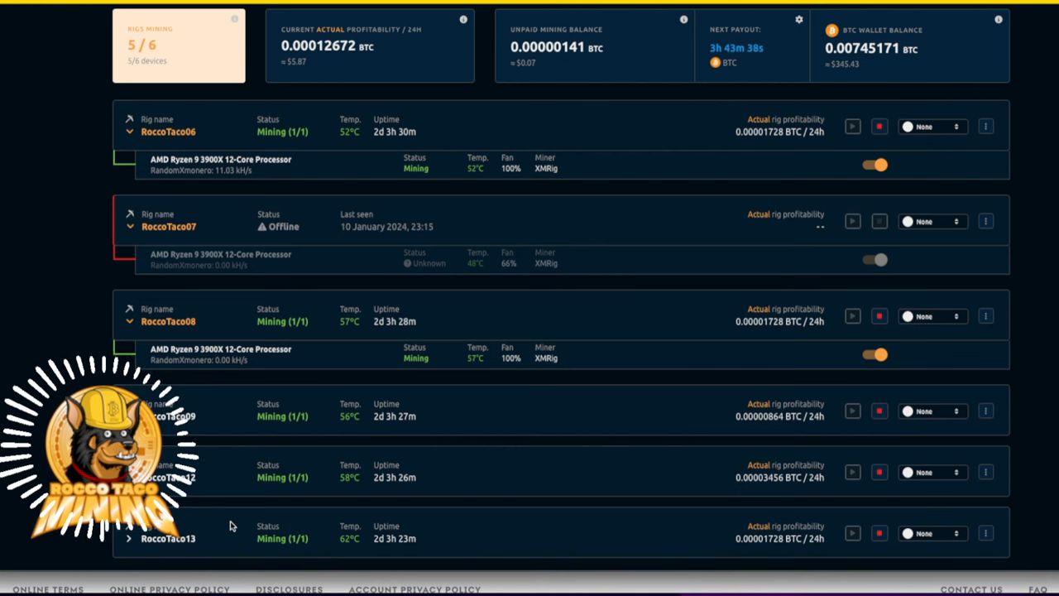
pyautogui.moveTo(215, 538)
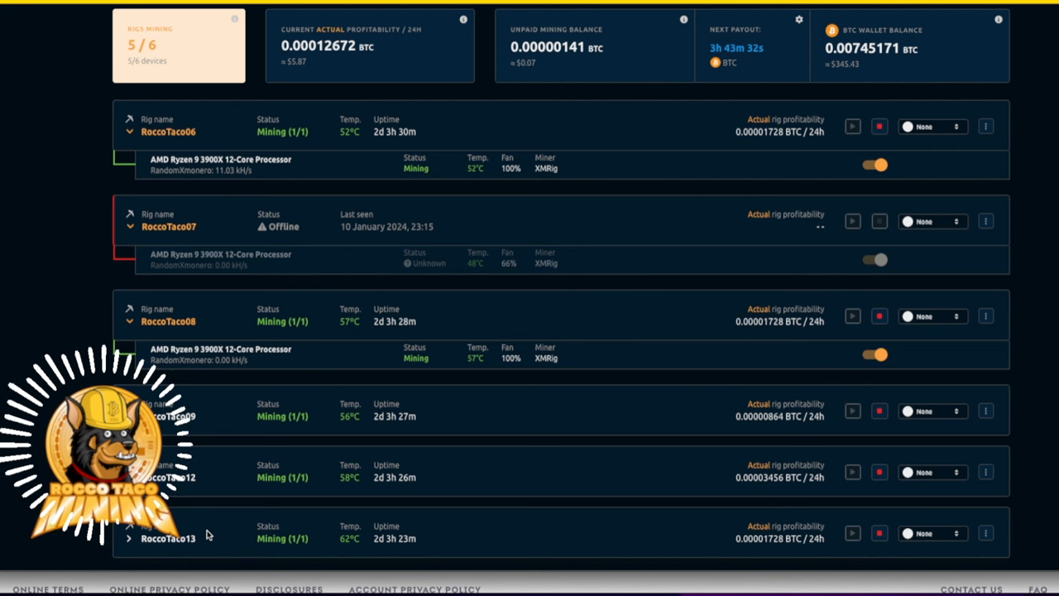
pyautogui.moveTo(212, 527)
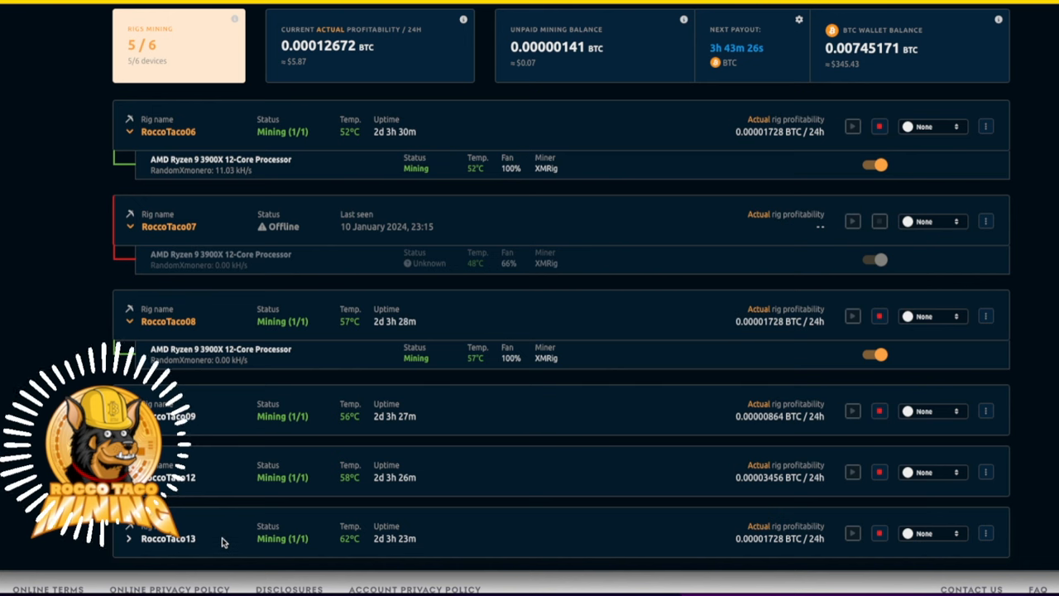
pyautogui.moveTo(217, 540)
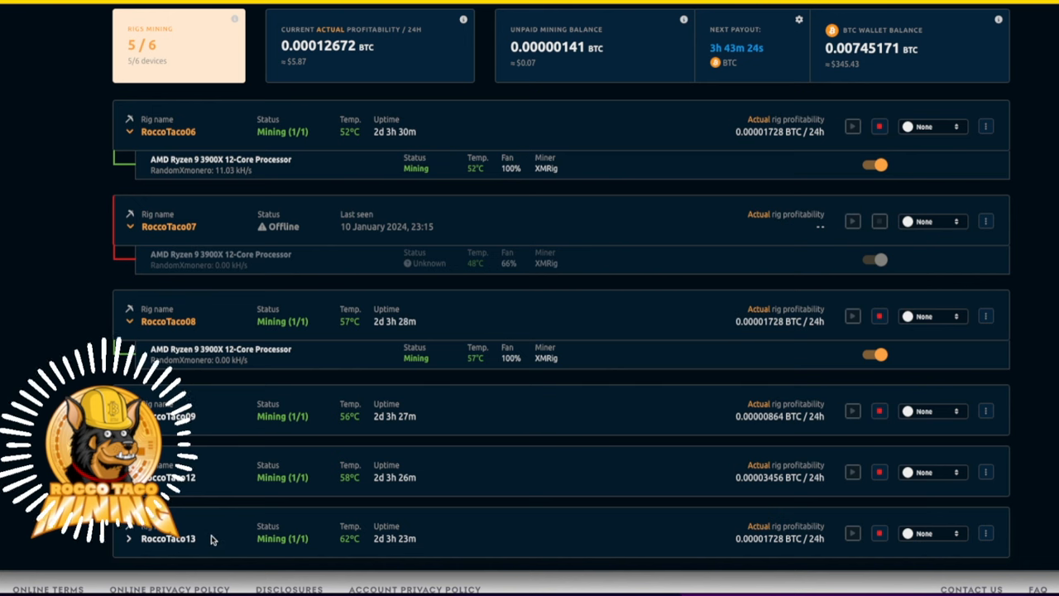
pyautogui.moveTo(189, 439)
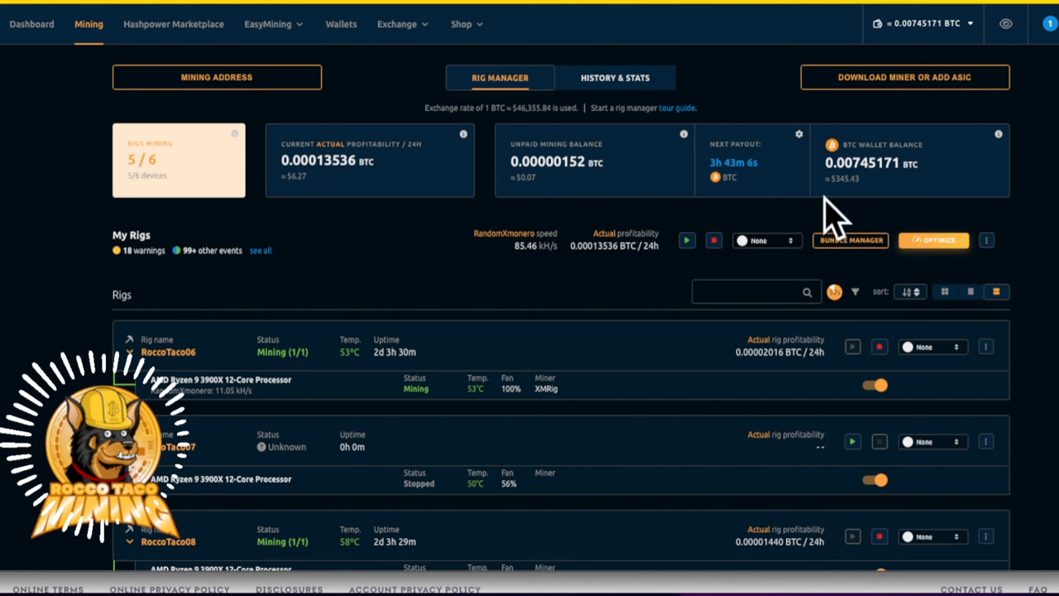
pyautogui.moveTo(869, 257)
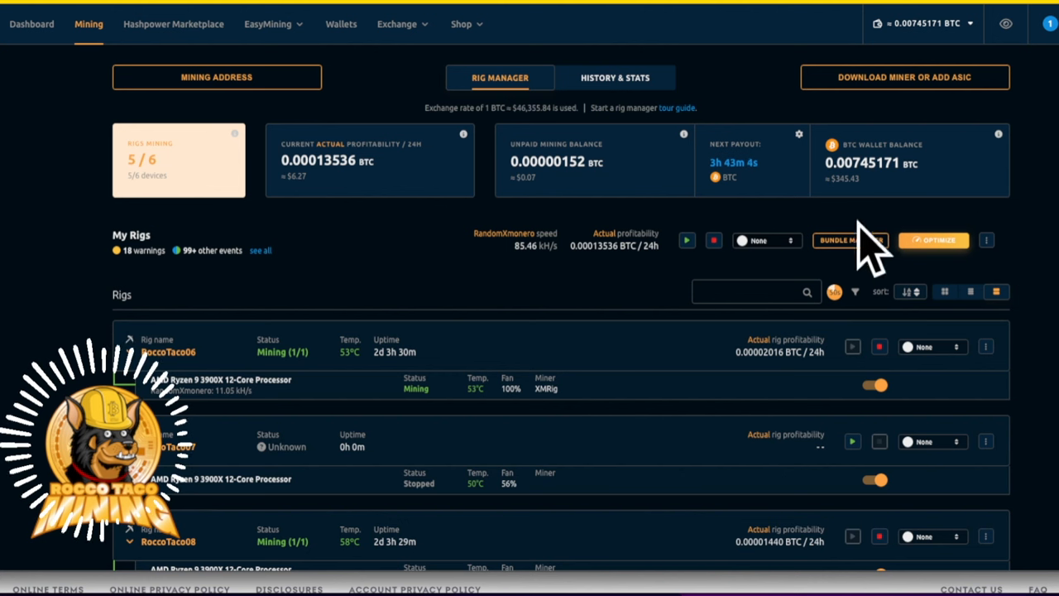
pyautogui.moveTo(869, 198)
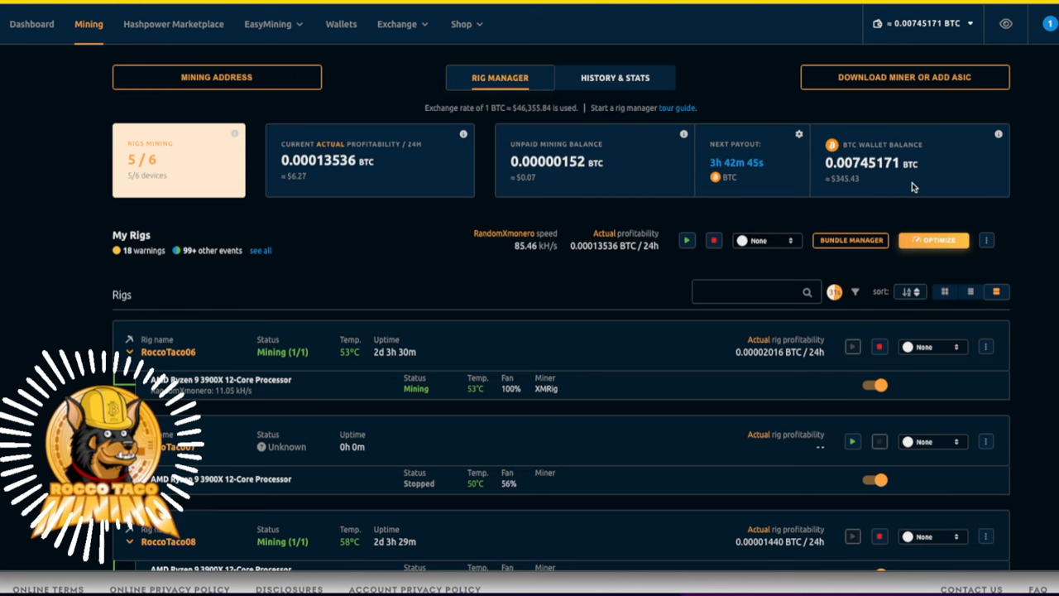
pyautogui.moveTo(850, 240)
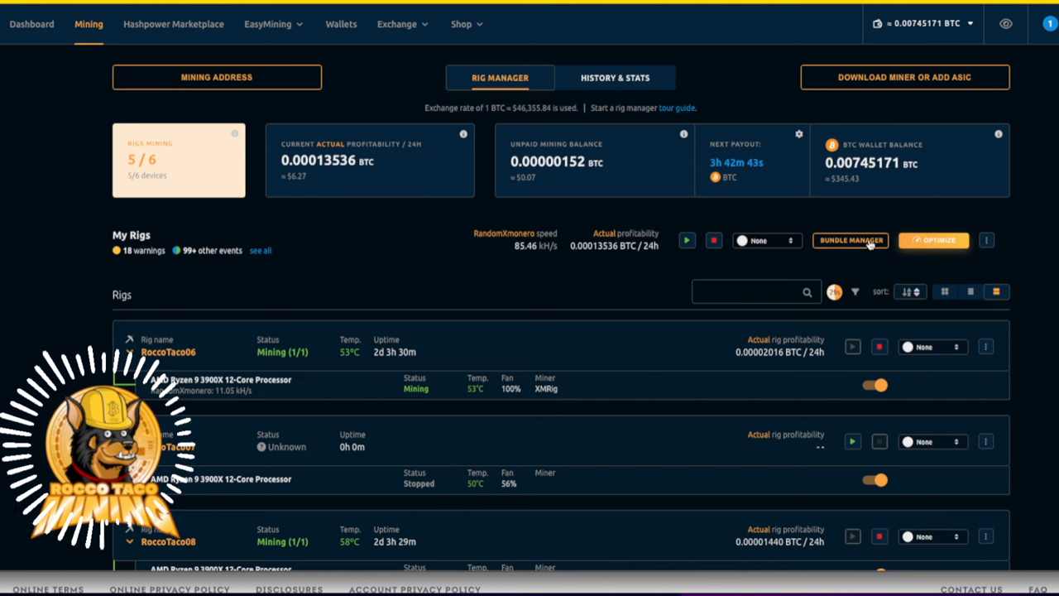
pyautogui.moveTo(311, 189)
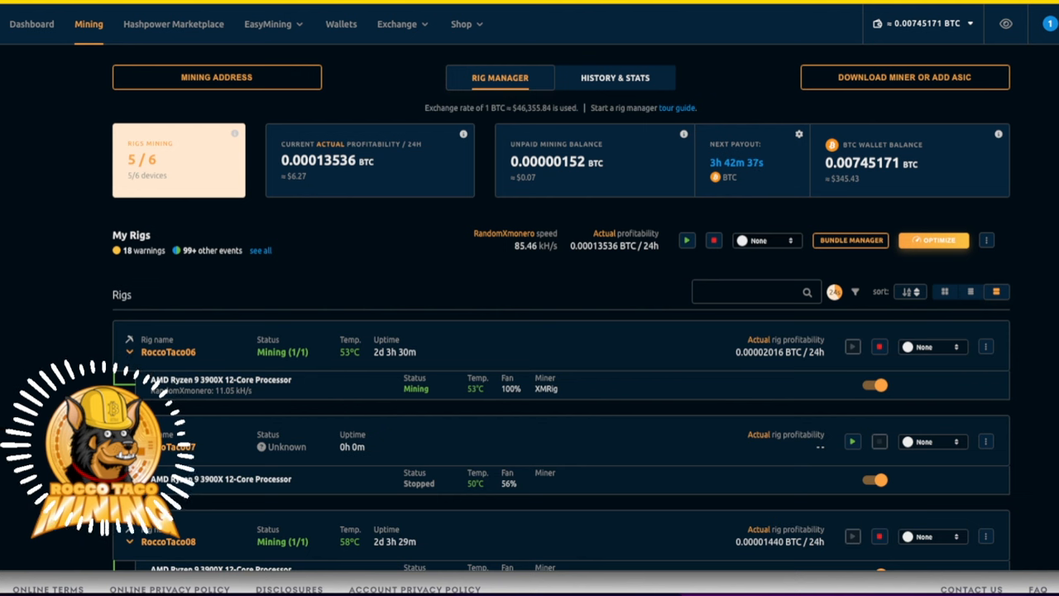
pyautogui.scroll(-3)
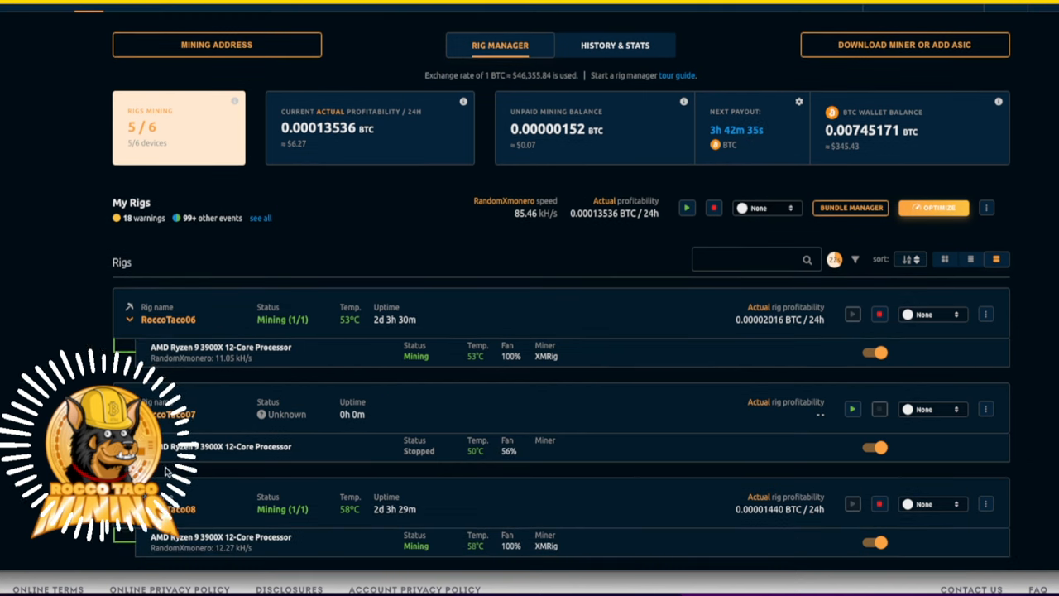
# Scroll through RoccoTaco09, RoccoTaco12 and RoccoTaco13 to check their status, temperature and uptime
pyautogui.scroll(-3)
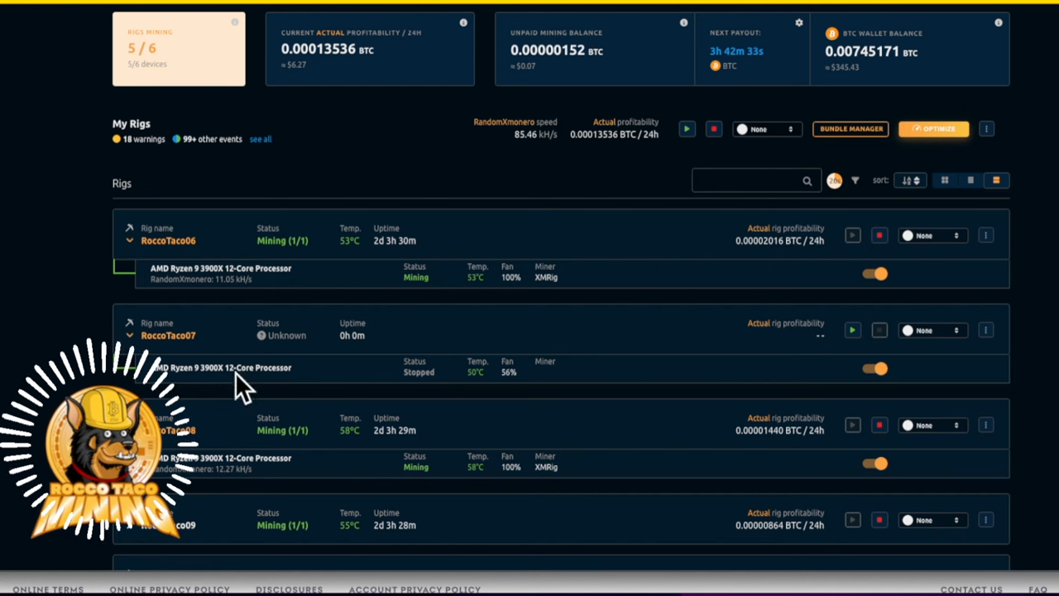
pyautogui.scroll(-3)
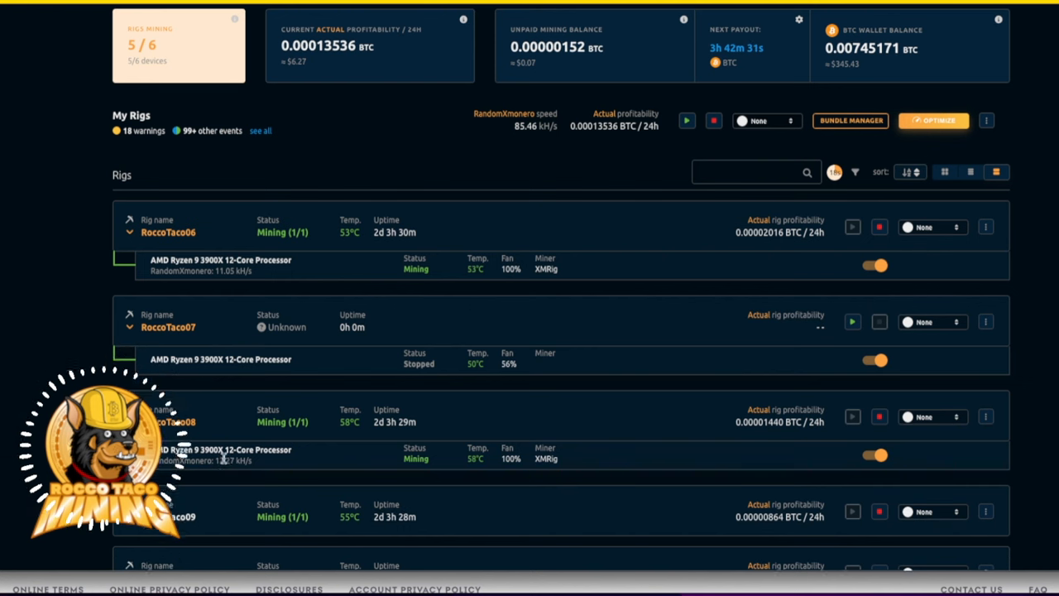
pyautogui.scroll(-3)
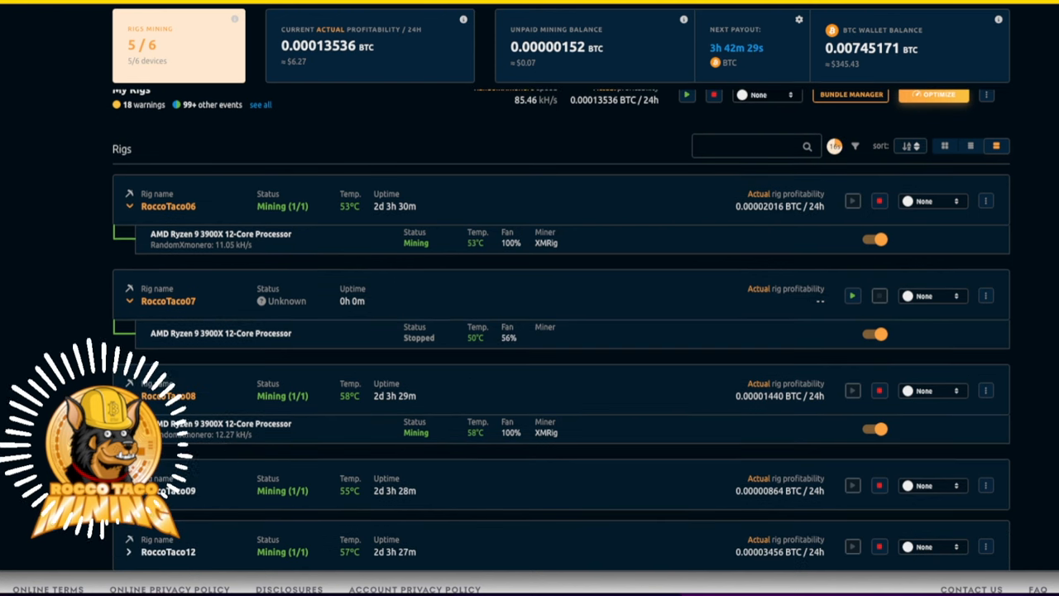
pyautogui.scroll(-3)
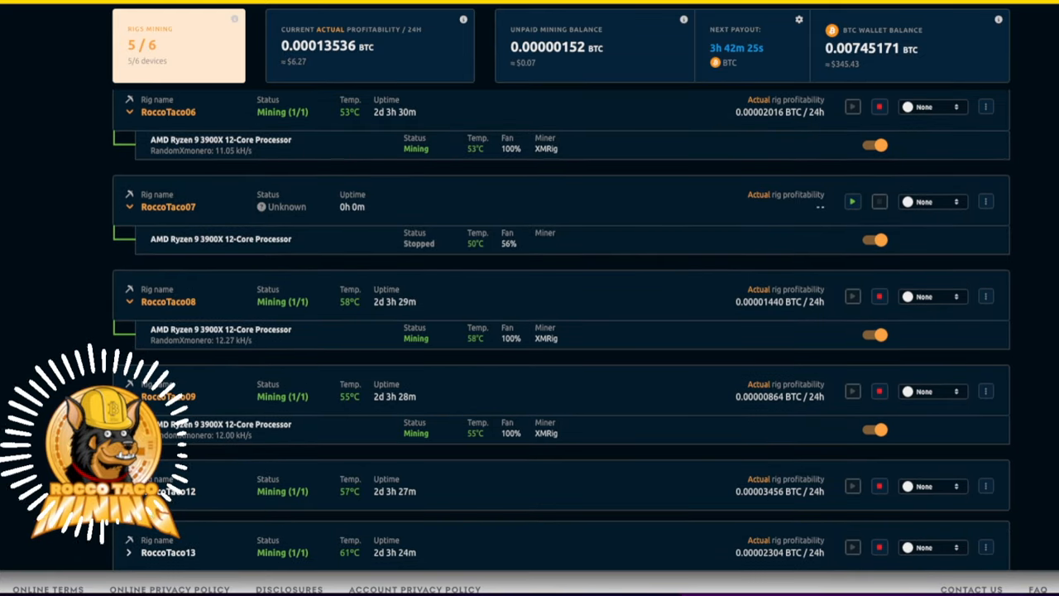
pyautogui.scroll(-3)
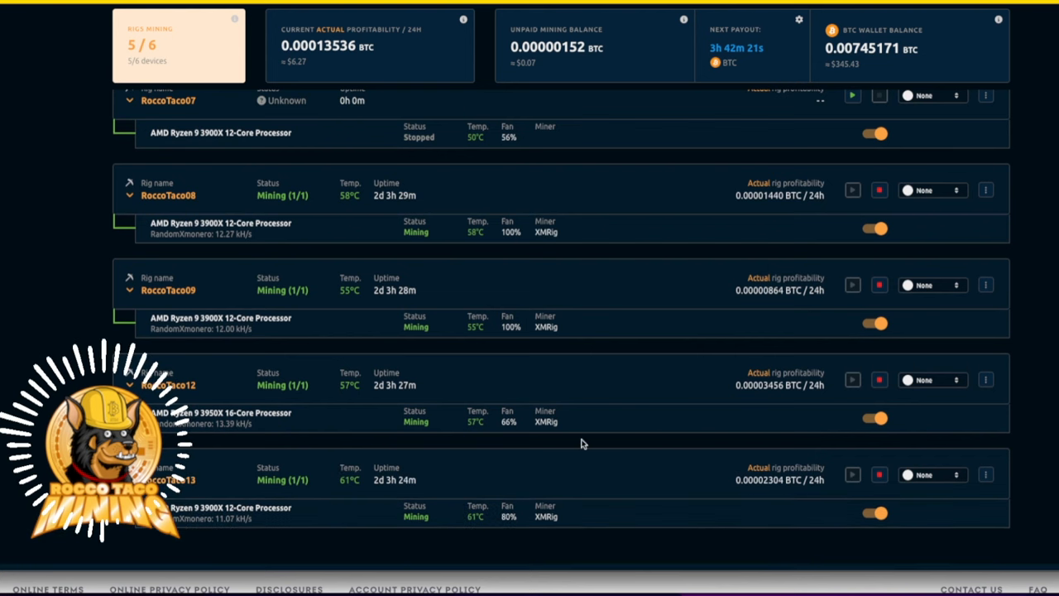
pyautogui.moveTo(321, 486)
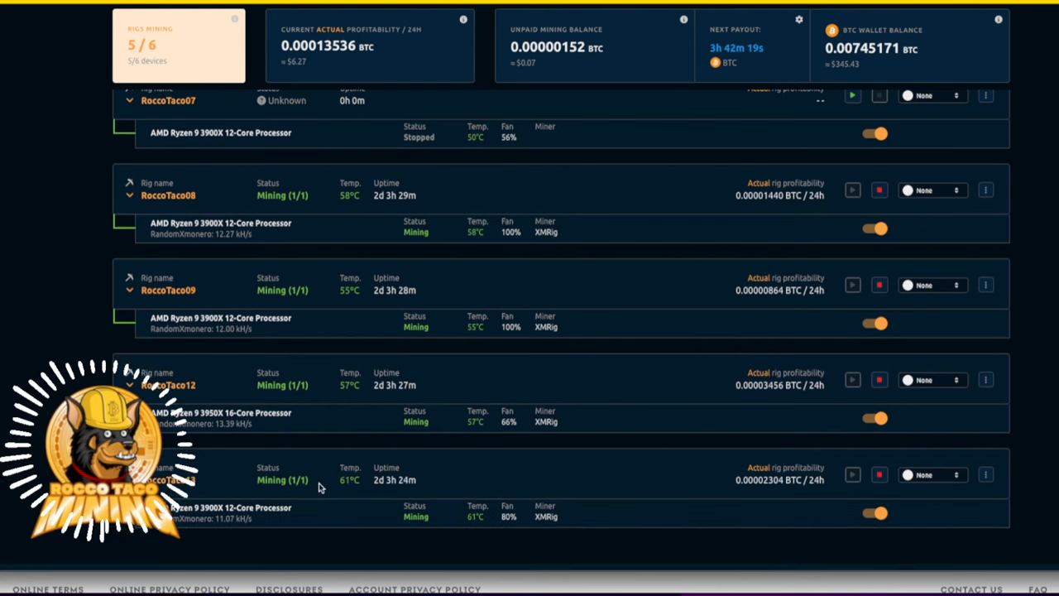
pyautogui.moveTo(278, 466)
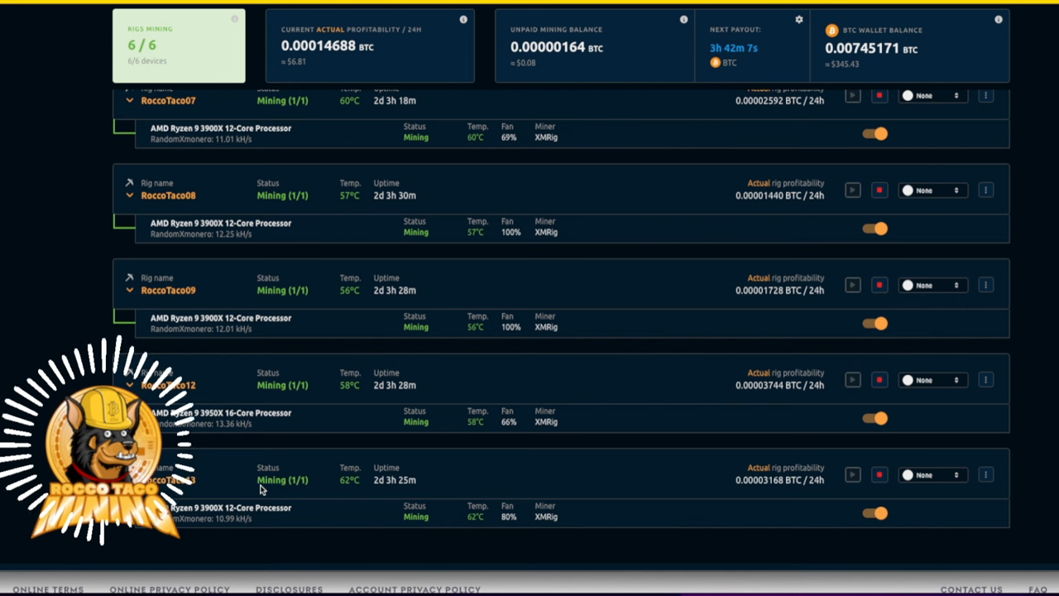
pyautogui.moveTo(291, 477)
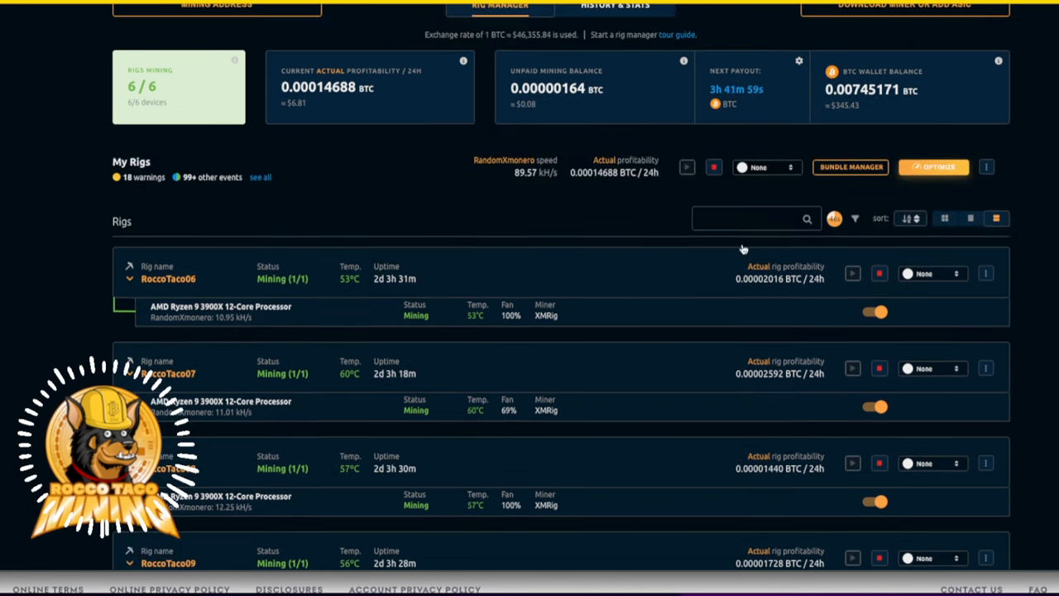
pyautogui.moveTo(847, 116)
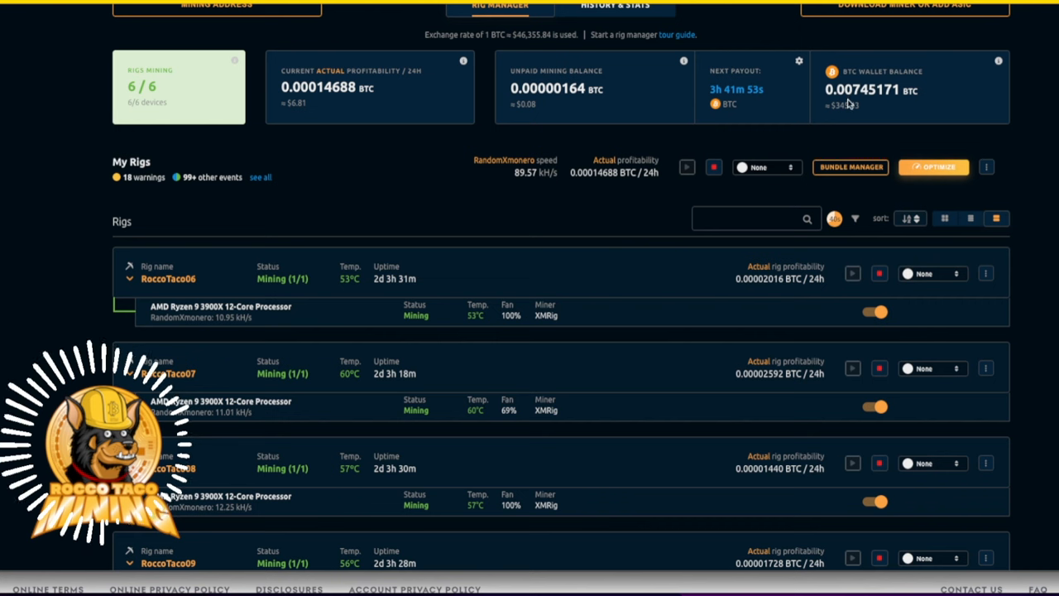
# Highlight the BTC Wallet Balance amount of 0.00745171 BTC
pyautogui.doubleClick(852, 90)
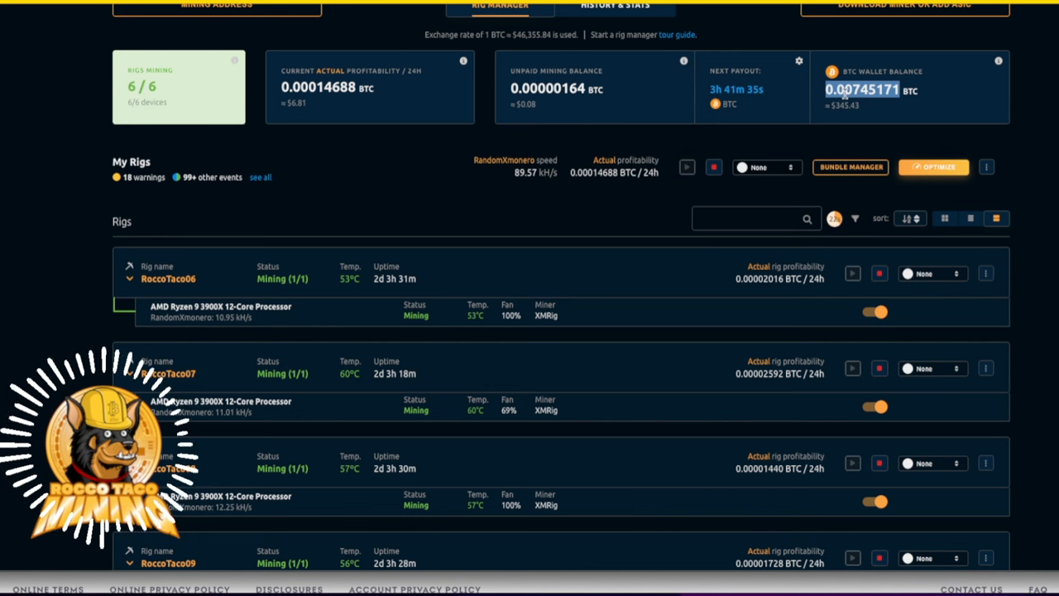
pyautogui.moveTo(847, 100)
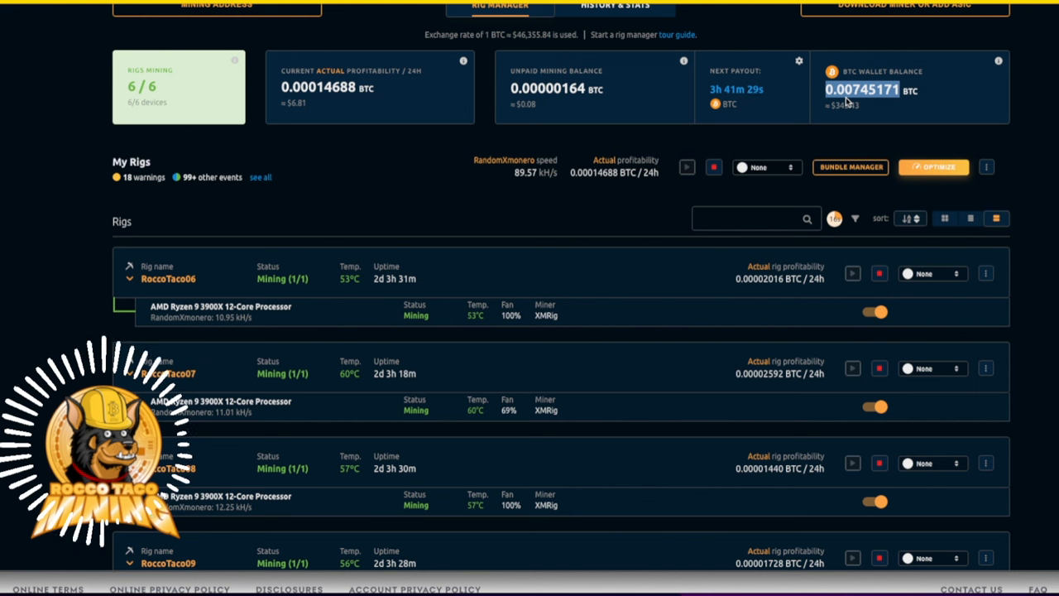
pyautogui.moveTo(930, 83)
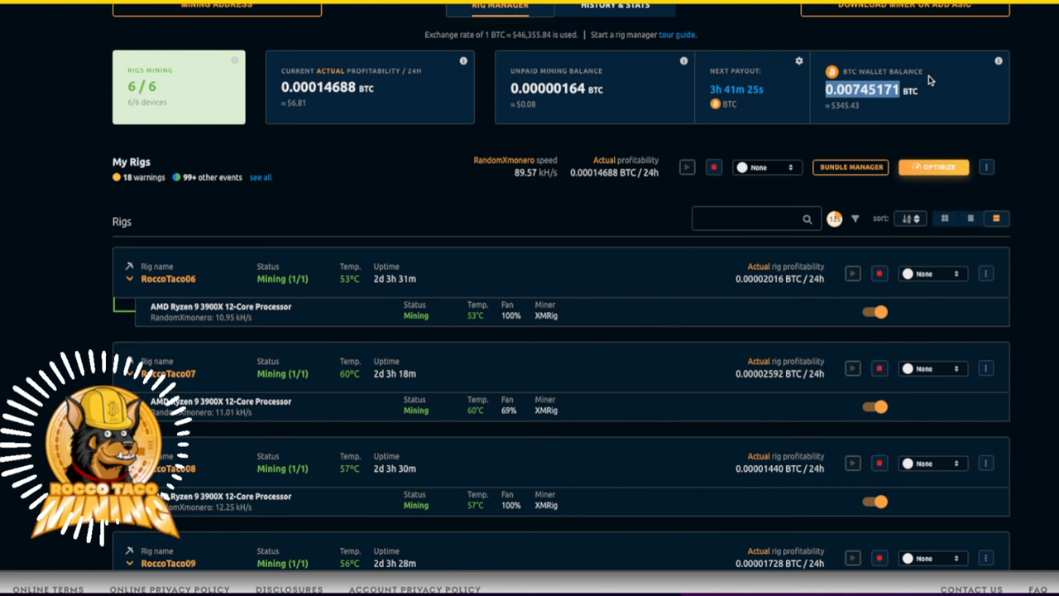
pyautogui.moveTo(934, 78)
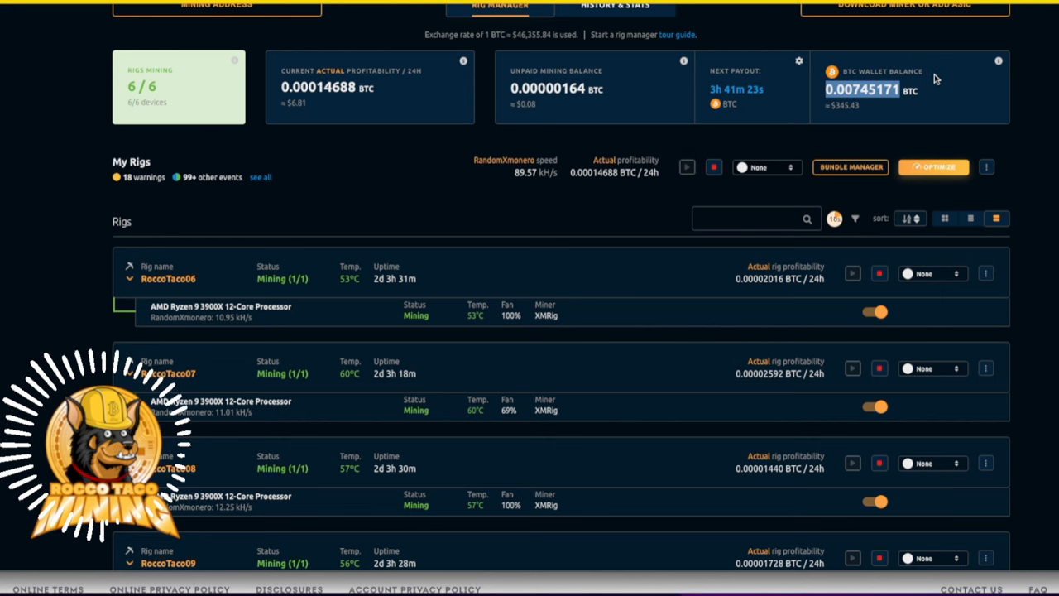
pyautogui.moveTo(956, 82)
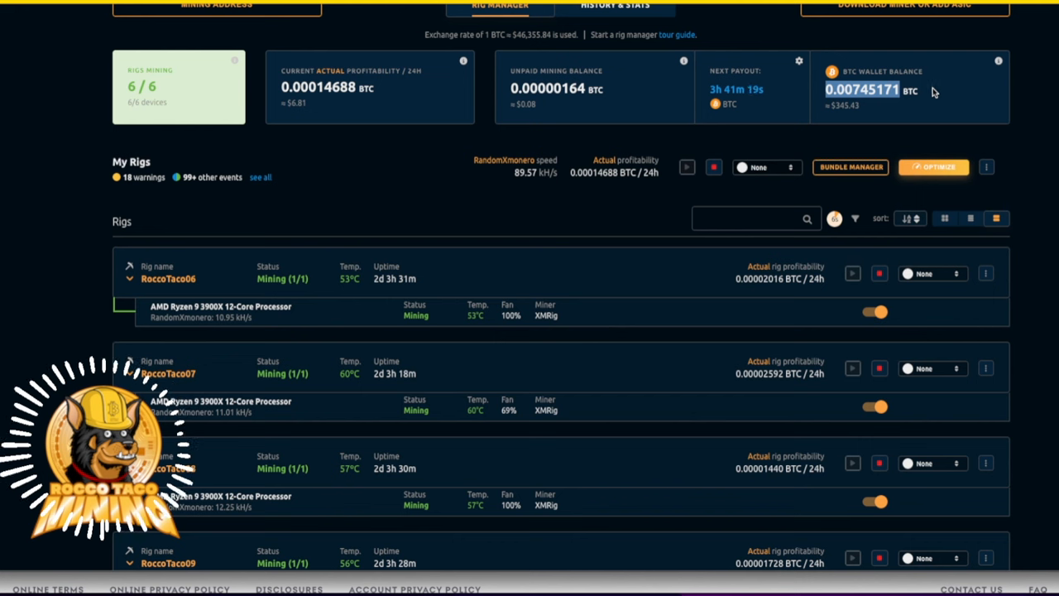
pyautogui.moveTo(969, 116)
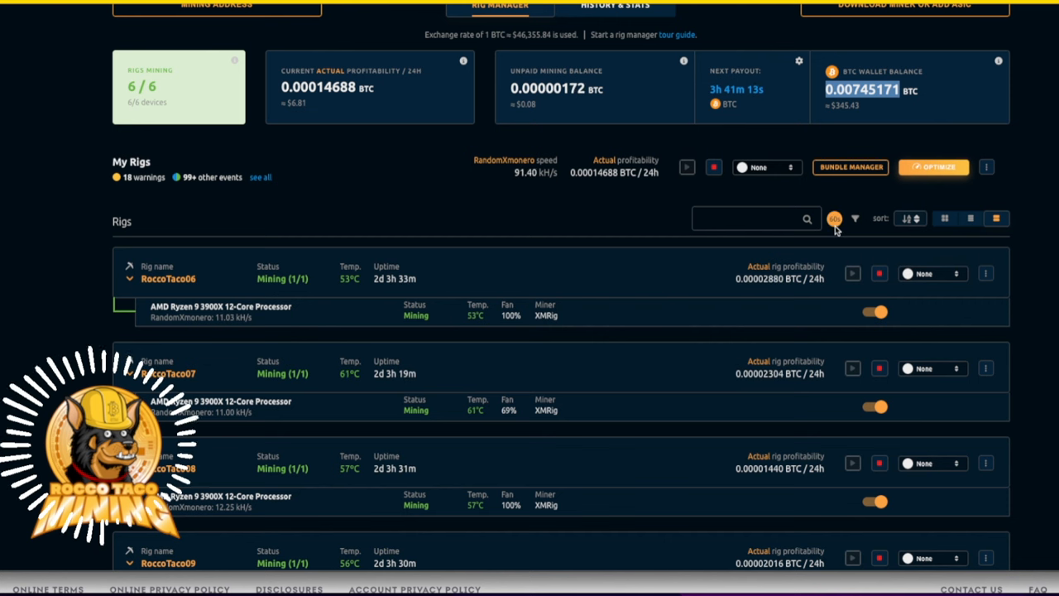
pyautogui.moveTo(828, 273)
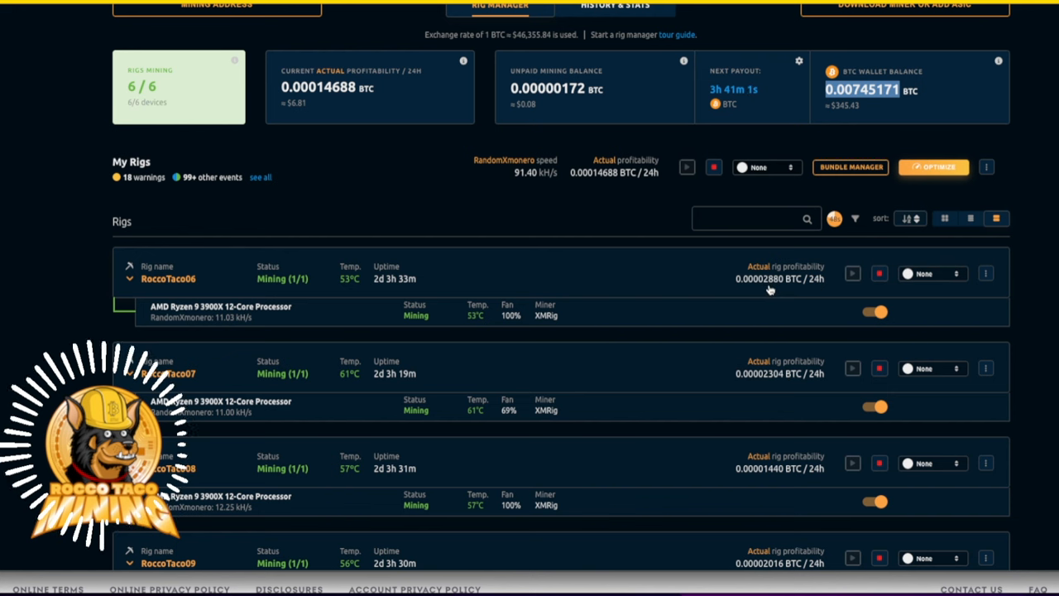
pyautogui.moveTo(765, 285)
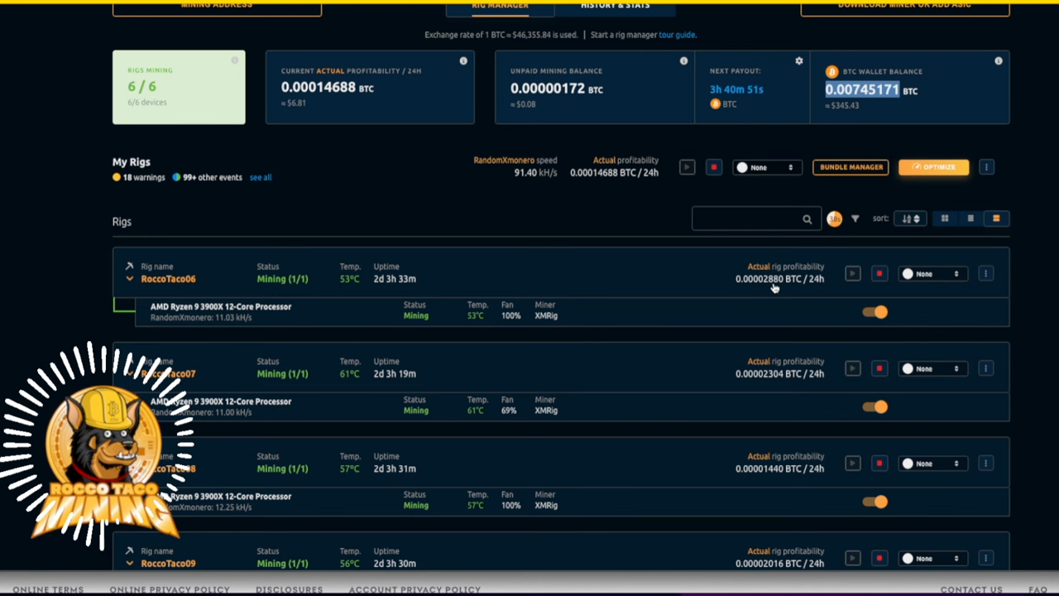
pyautogui.moveTo(726, 287)
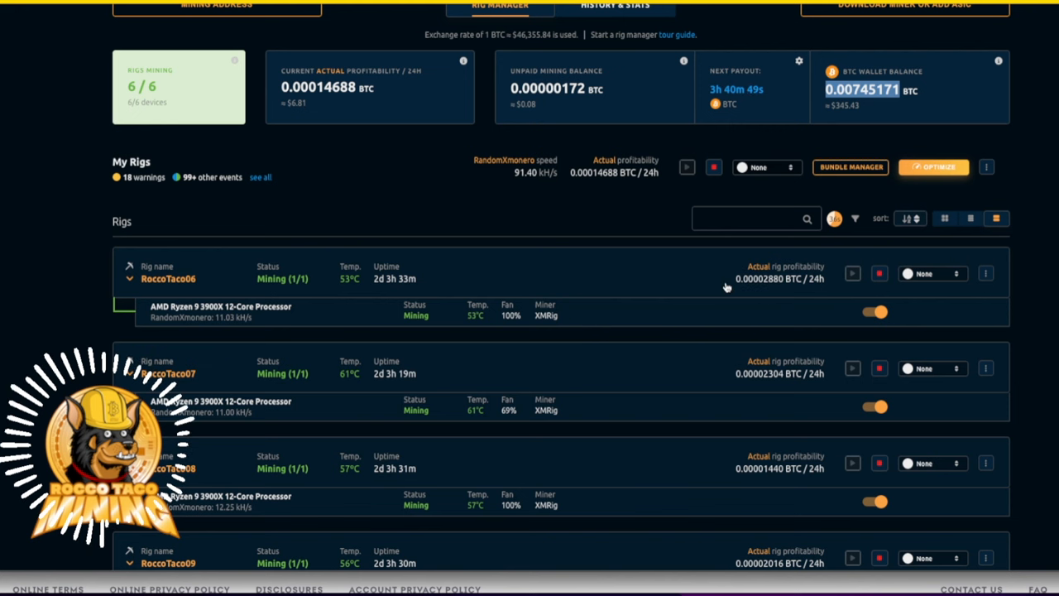
pyautogui.moveTo(662, 292)
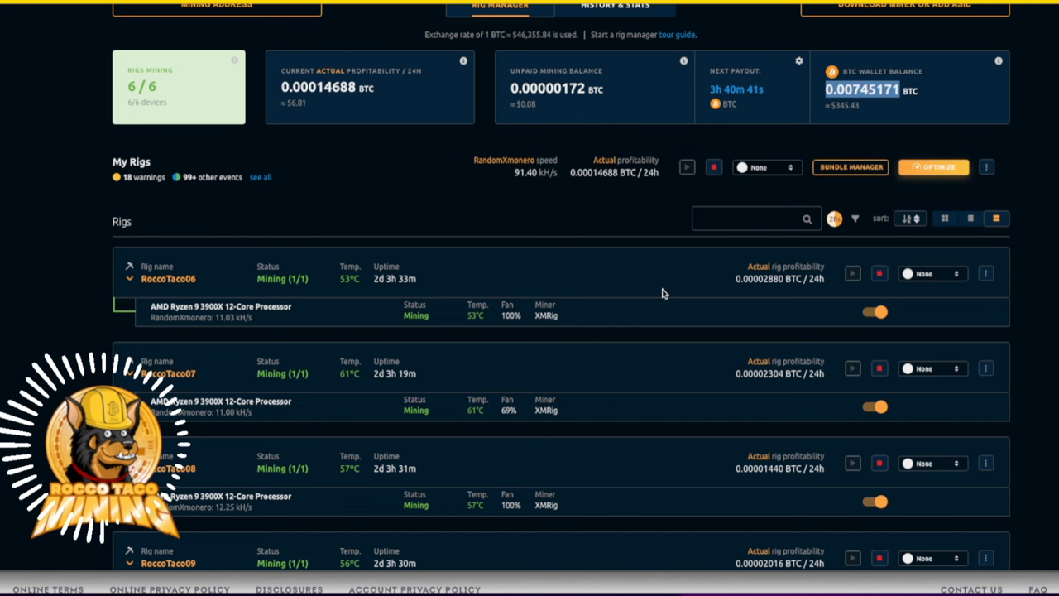
pyautogui.moveTo(264, 235)
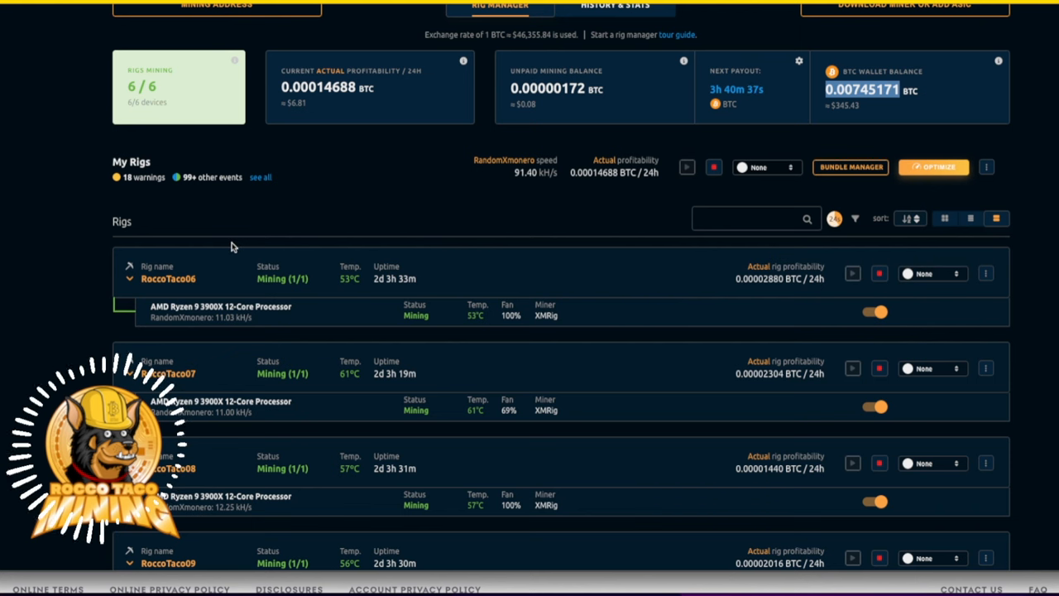
pyautogui.moveTo(765, 531)
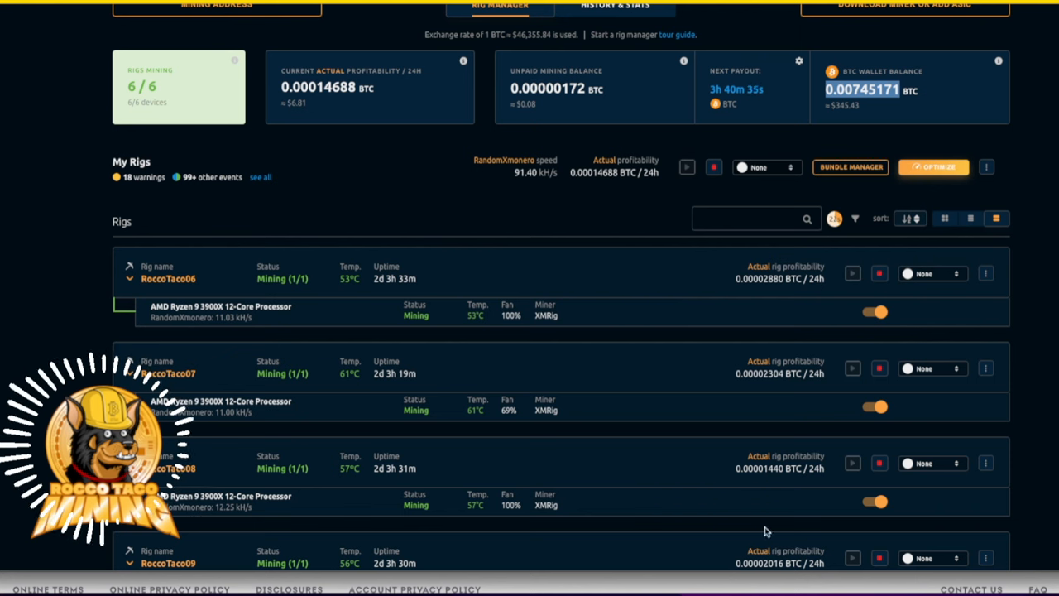
pyautogui.moveTo(619, 571)
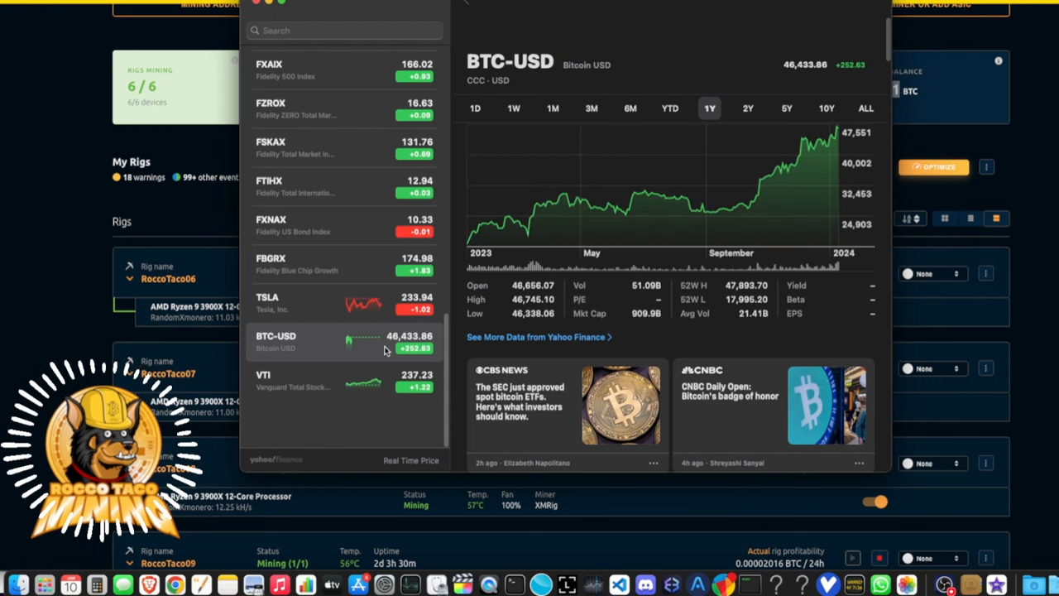
pyautogui.moveTo(405, 343)
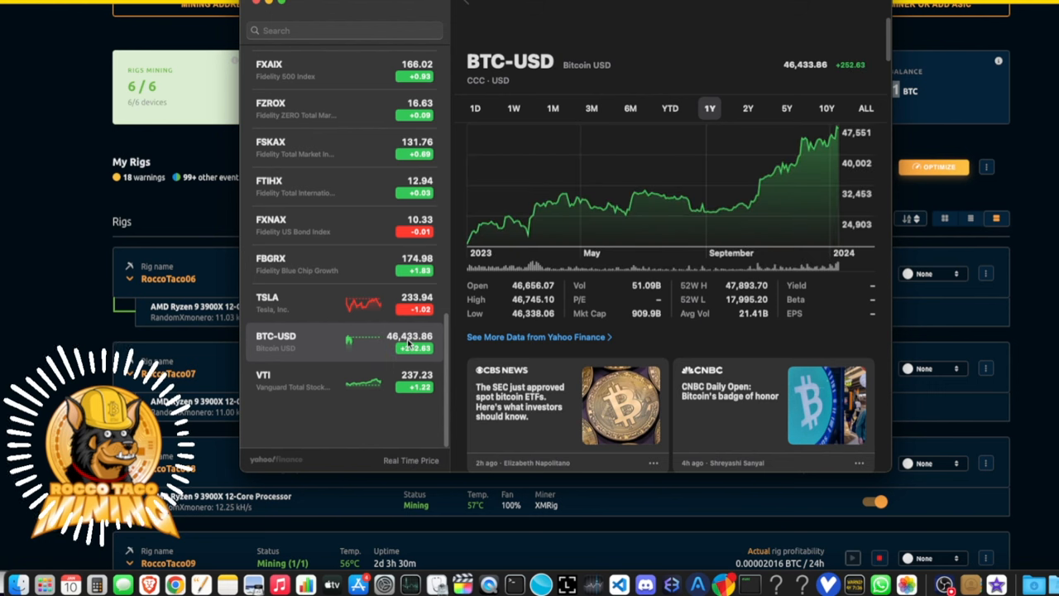
pyautogui.moveTo(355, 351)
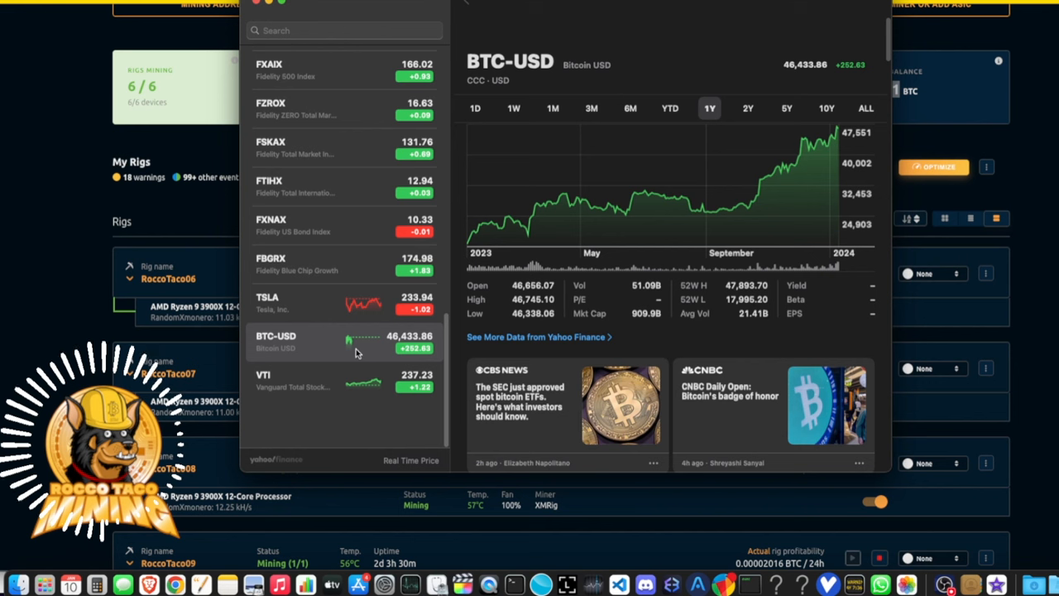
pyautogui.moveTo(566, 404)
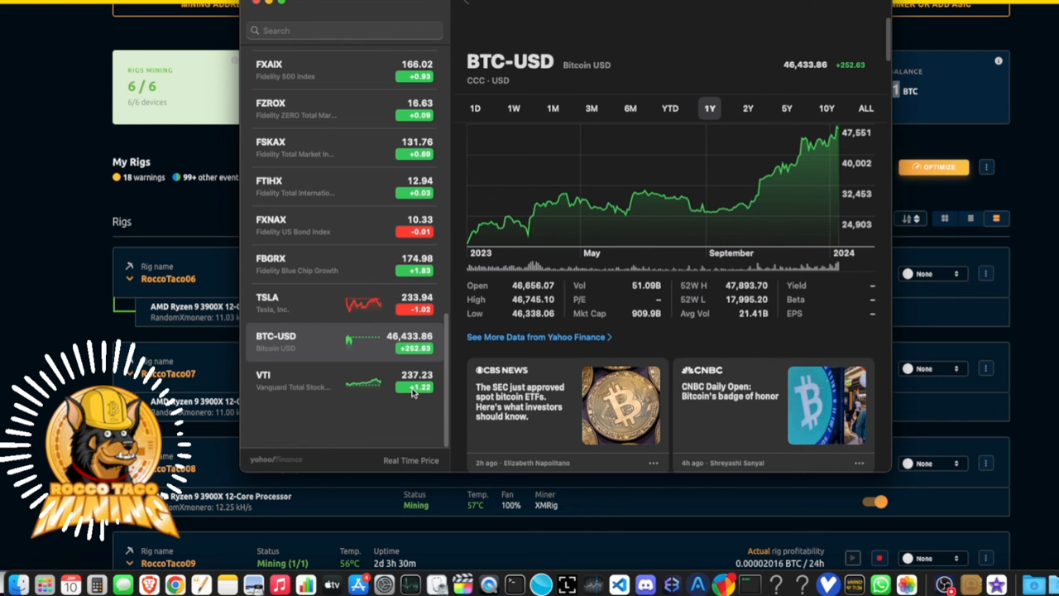
pyautogui.moveTo(377, 356)
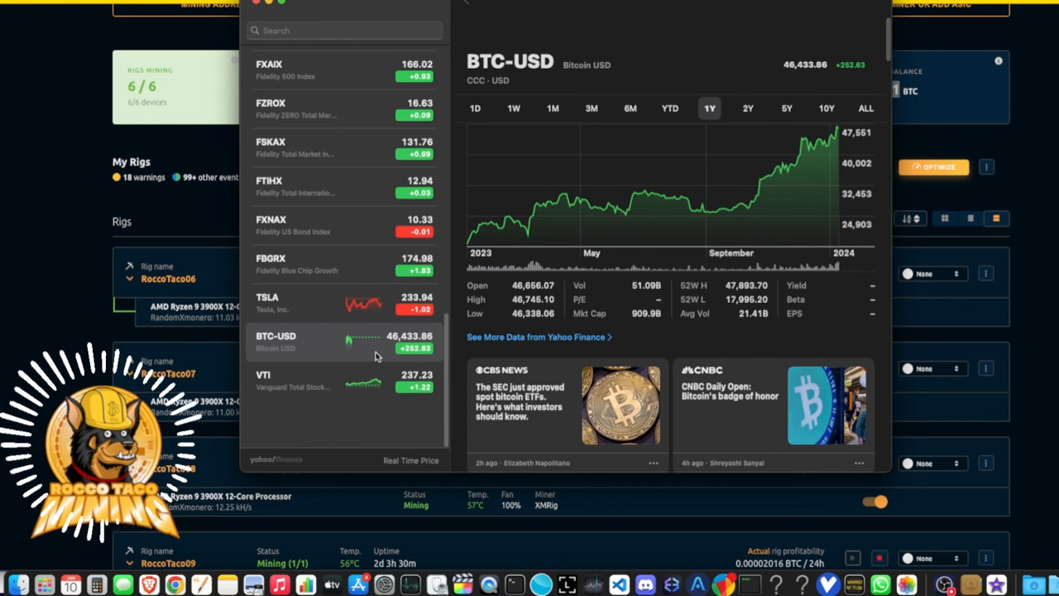
pyautogui.moveTo(268, 378)
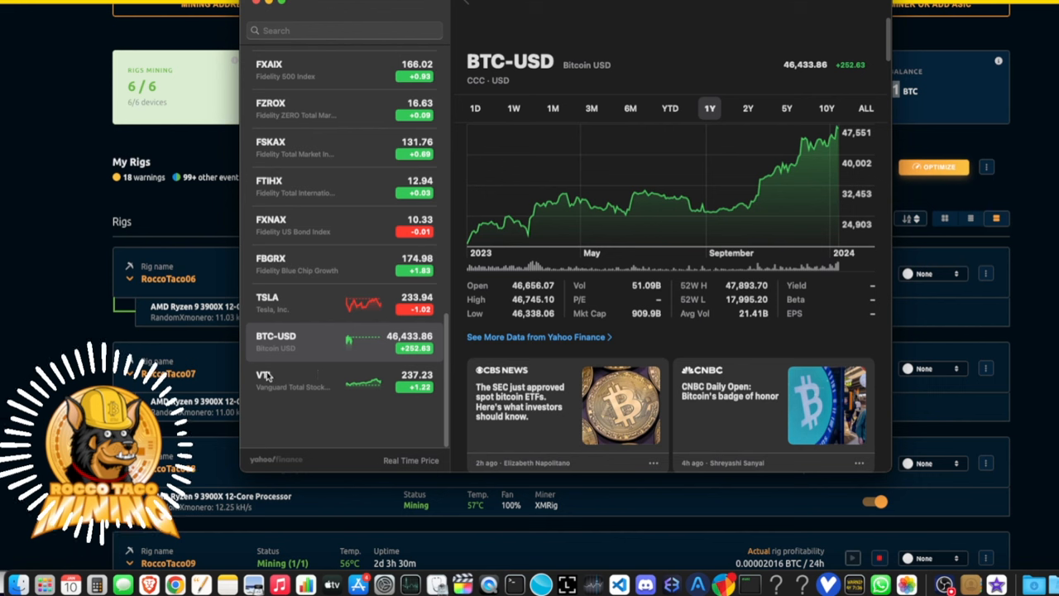